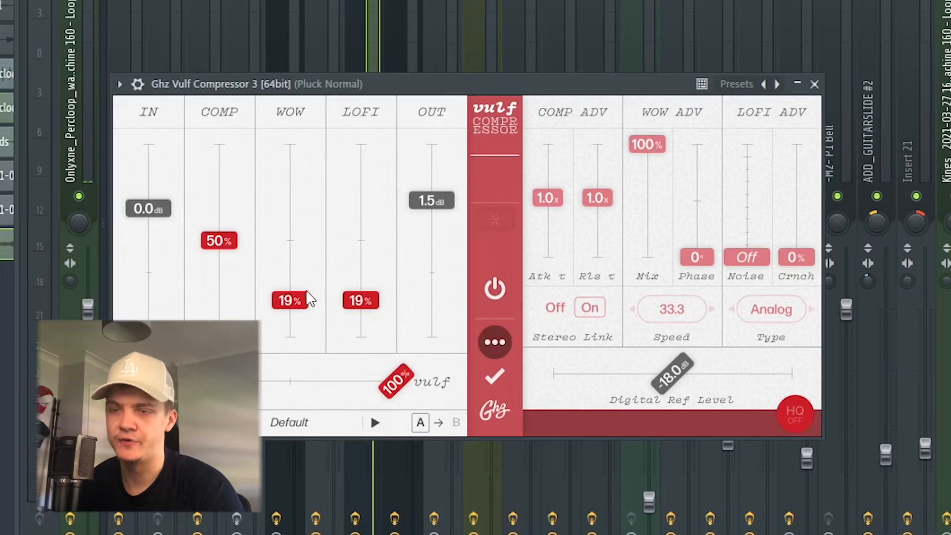
{"action": "mouse_move", "coordinate": [88, 309]}
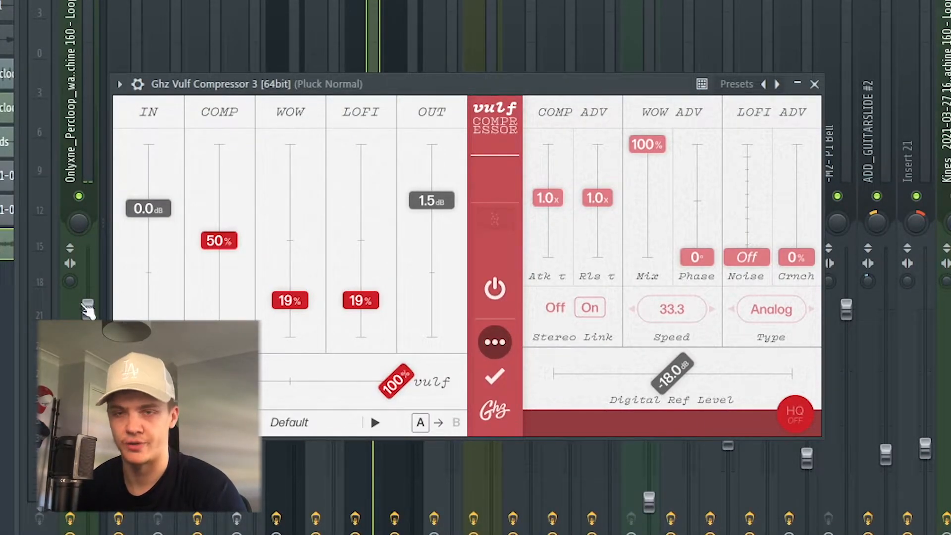
{"action": "mouse_move", "coordinate": [297, 291]}
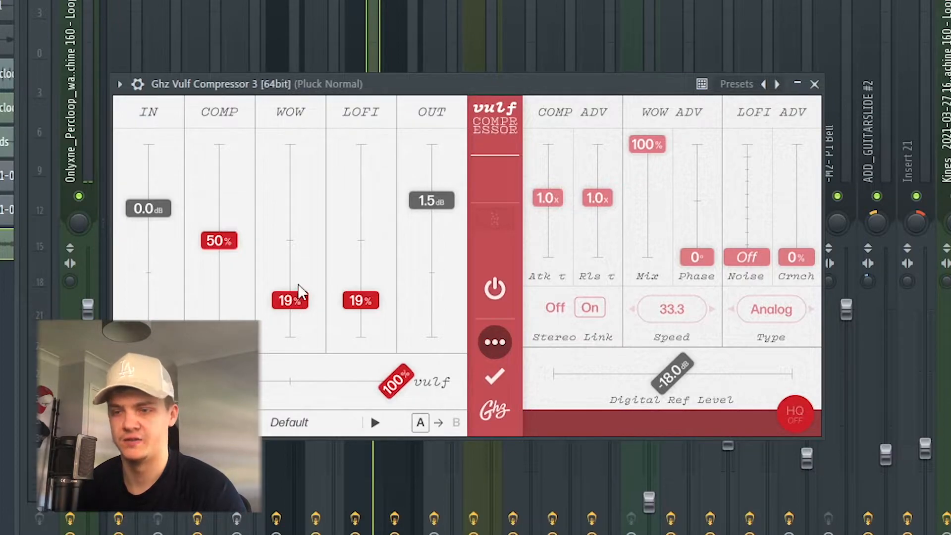
{"action": "mouse_move", "coordinate": [291, 270]}
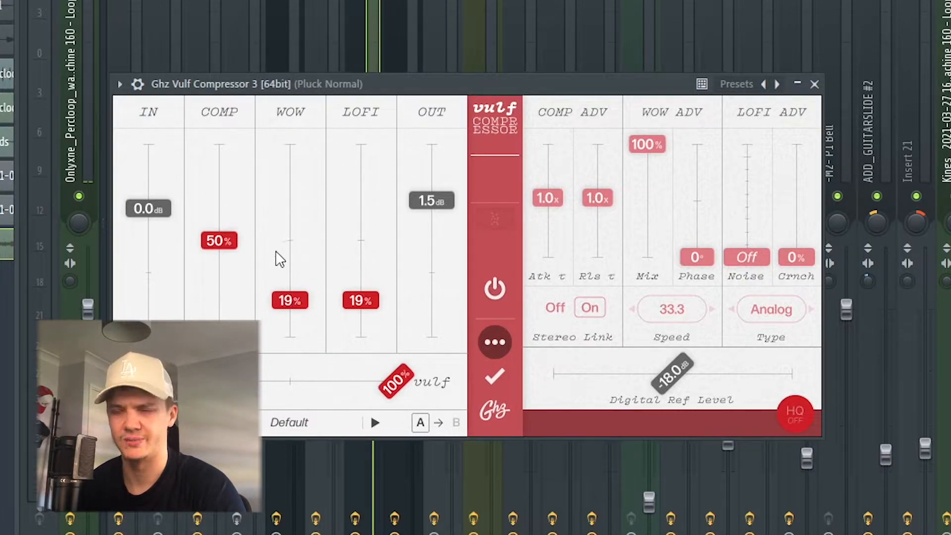
{"action": "mouse_move", "coordinate": [275, 23]}
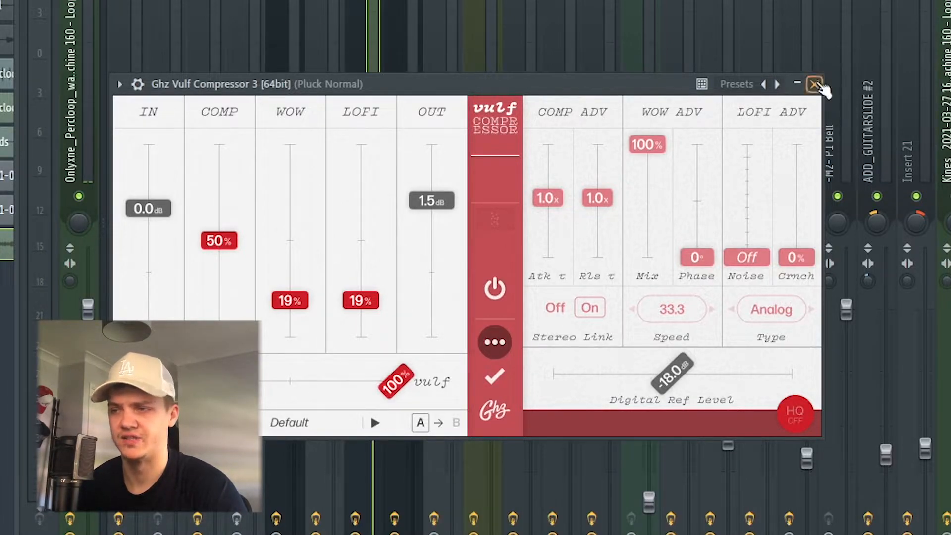
Step: Close Vulf Compressor and bring up Ghz Midside 3 from the Pluck Normal insert slots
{"action": "left_click", "coordinate": [816, 84]}
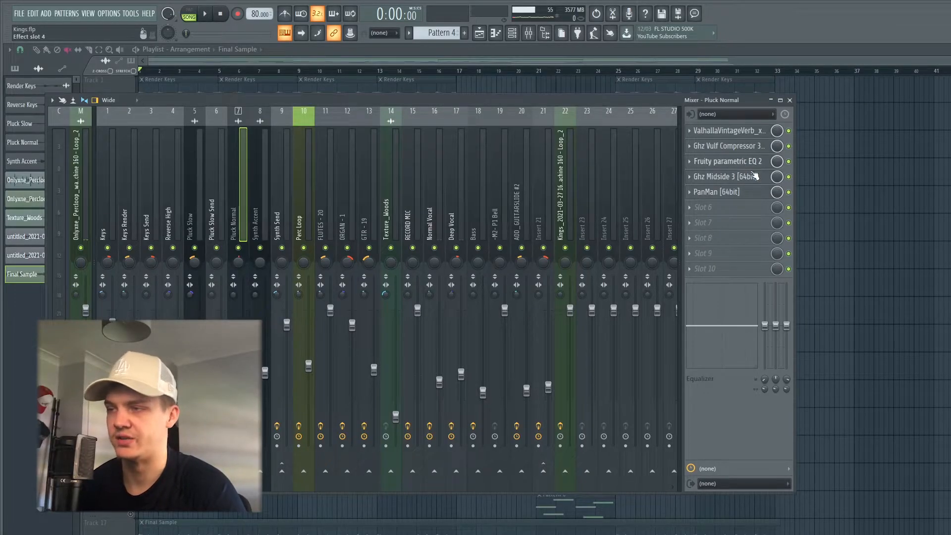
{"action": "left_click", "coordinate": [727, 177]}
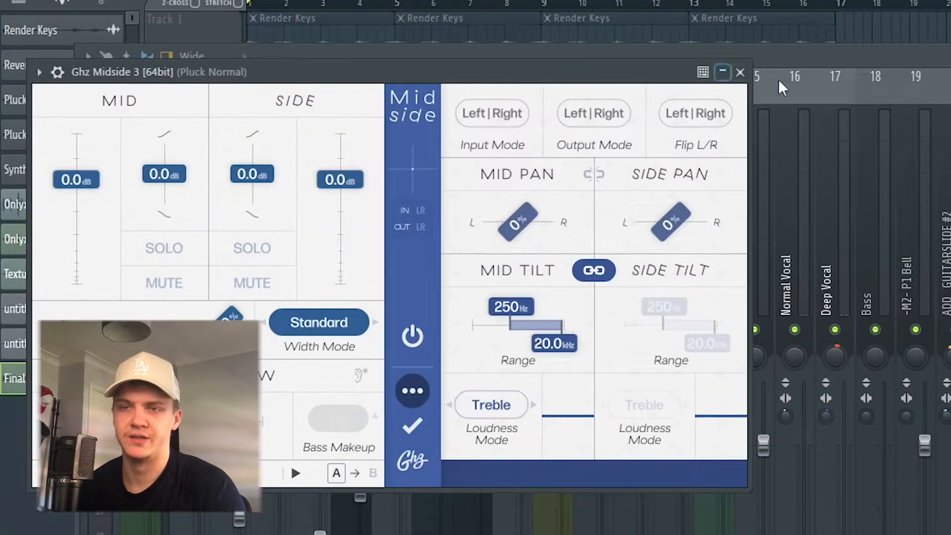